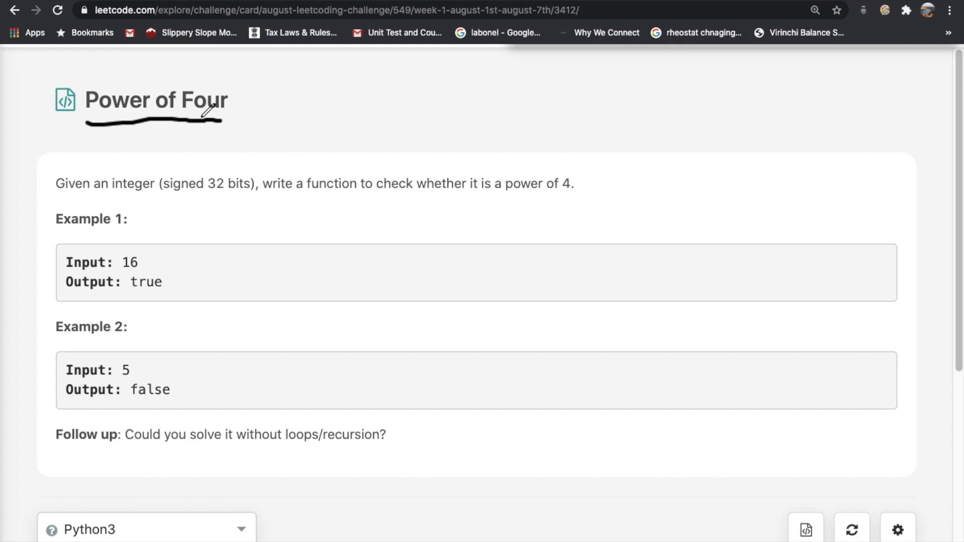
{"action": "mouse_move", "coordinate": [177, 251]}
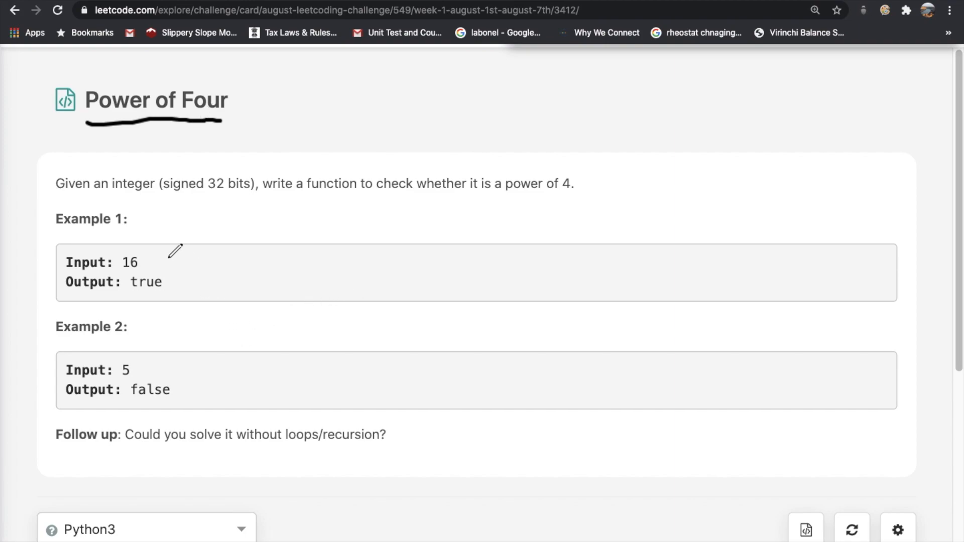
{"action": "mouse_move", "coordinate": [468, 278]}
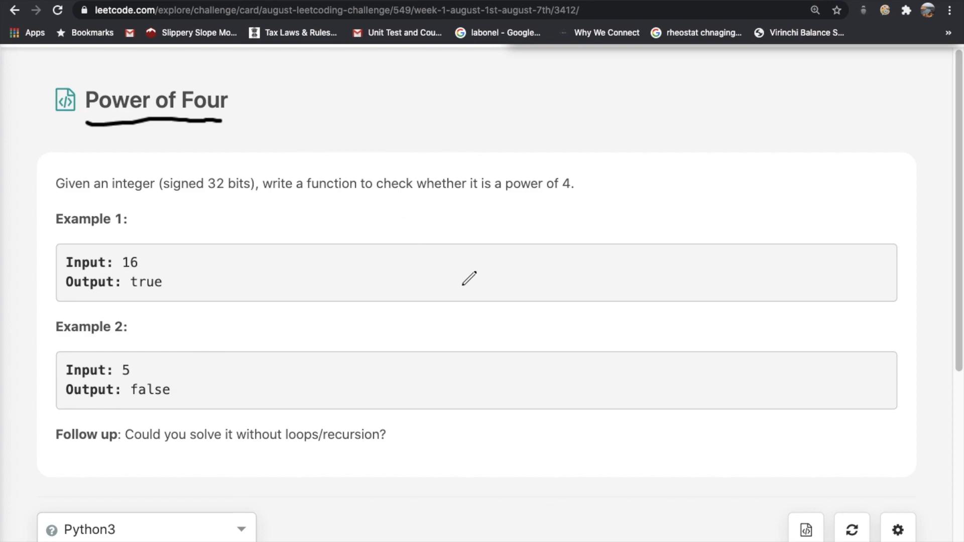
Sketch the log₄(n) = integer idea and reach the empty isPowerOfFour stub
{"action": "left_click_drag", "start_coordinate": [373, 246], "coordinate": [394, 292]}
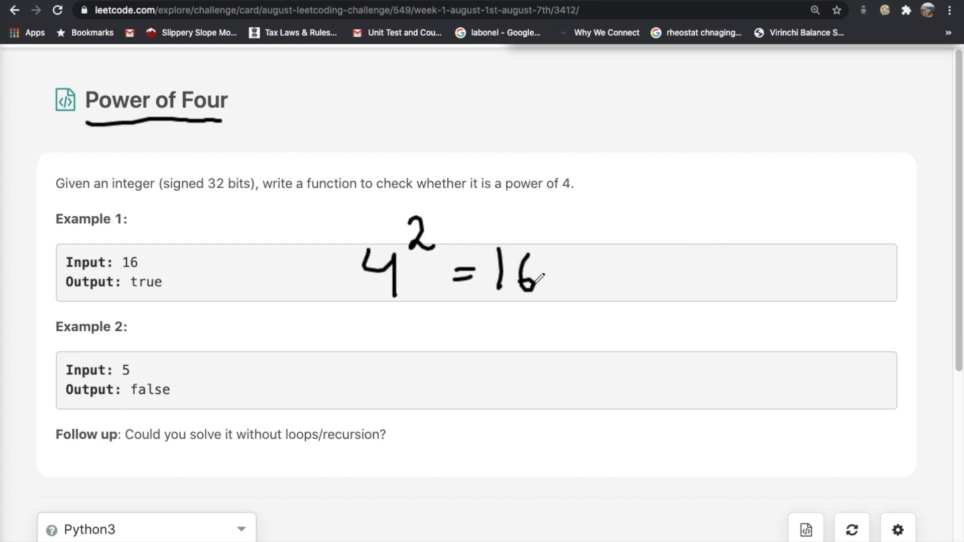
{"action": "left_click_drag", "start_coordinate": [126, 294], "coordinate": [176, 291]}
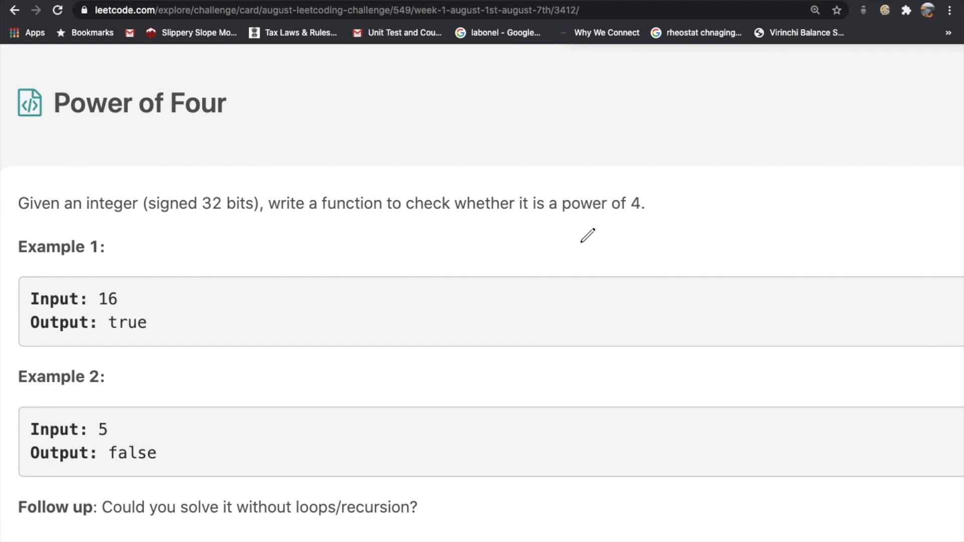
{"action": "mouse_move", "coordinate": [190, 241]}
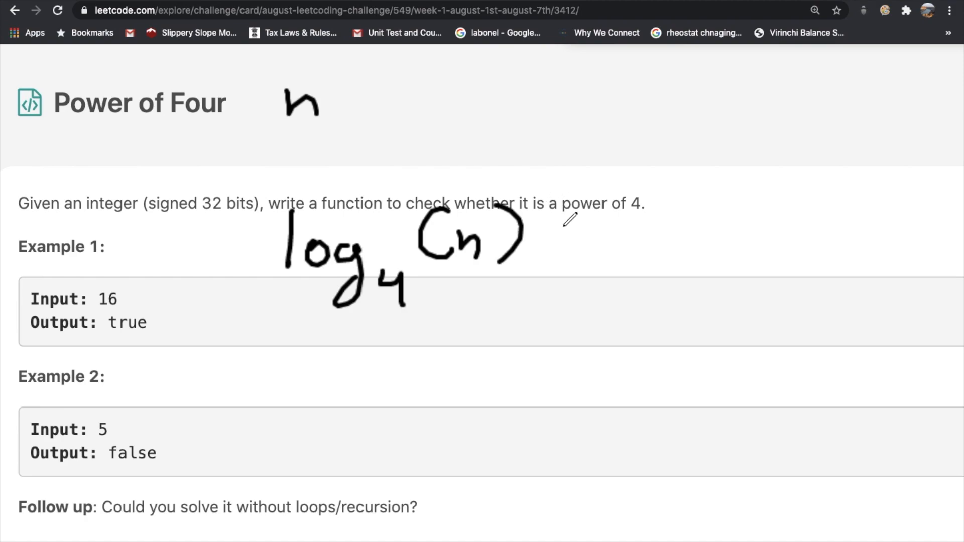
{"action": "left_click_drag", "start_coordinate": [591, 234], "coordinate": [701, 209]}
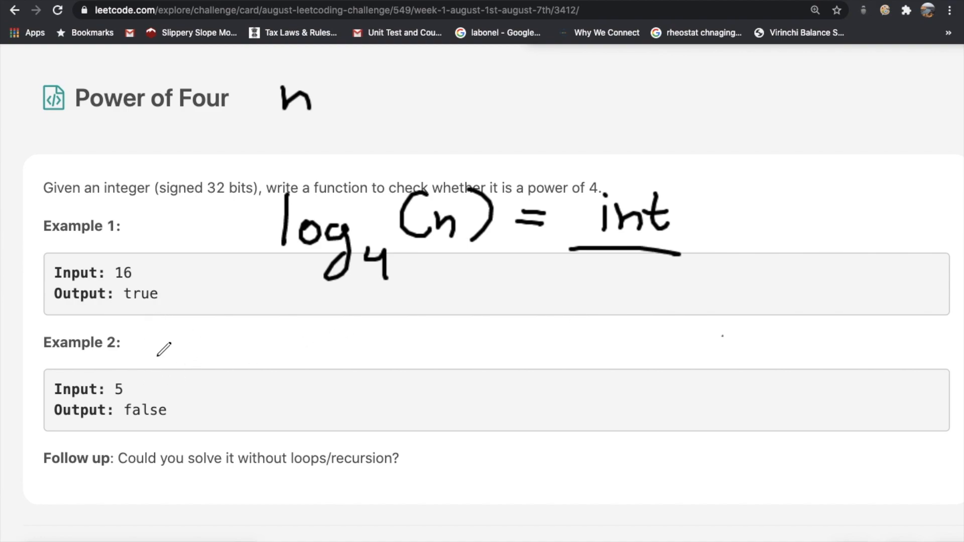
{"action": "left_click_drag", "start_coordinate": [163, 345], "coordinate": [237, 400]}
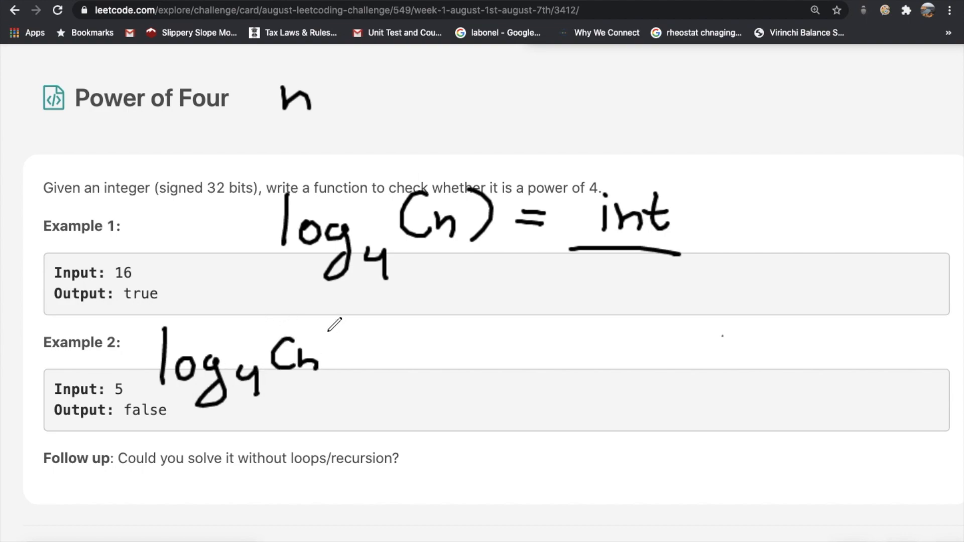
{"action": "left_click_drag", "start_coordinate": [320, 363], "coordinate": [381, 354]}
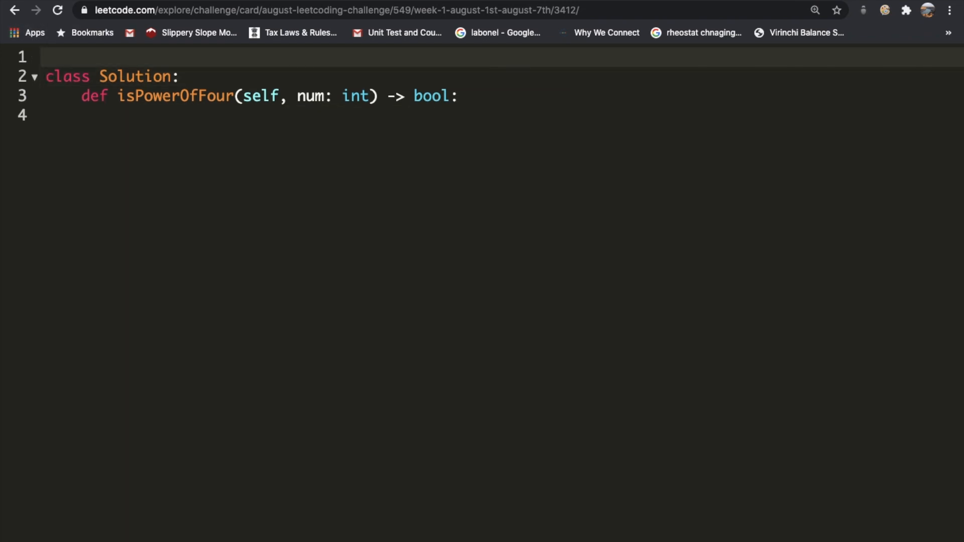
Add 'from math import log' and an 'if num <= 0: return False' guard
{"action": "type", "text": "from math impor"}
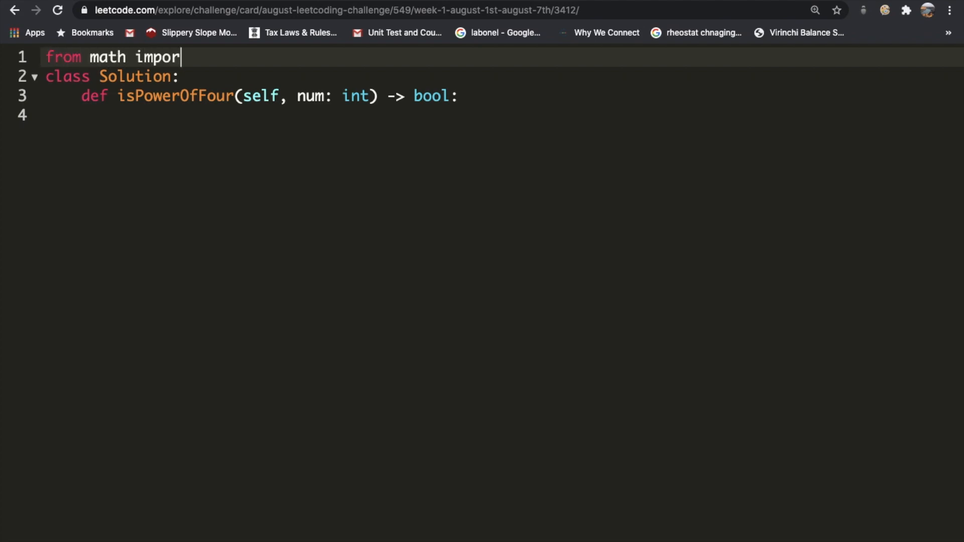
{"action": "type", "text": "t log"}
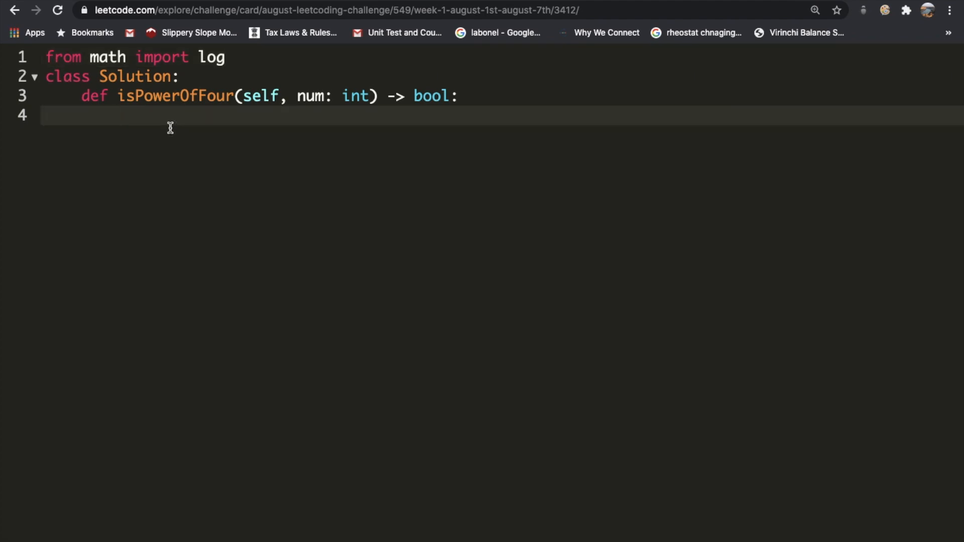
{"action": "type", "text": "if num"}
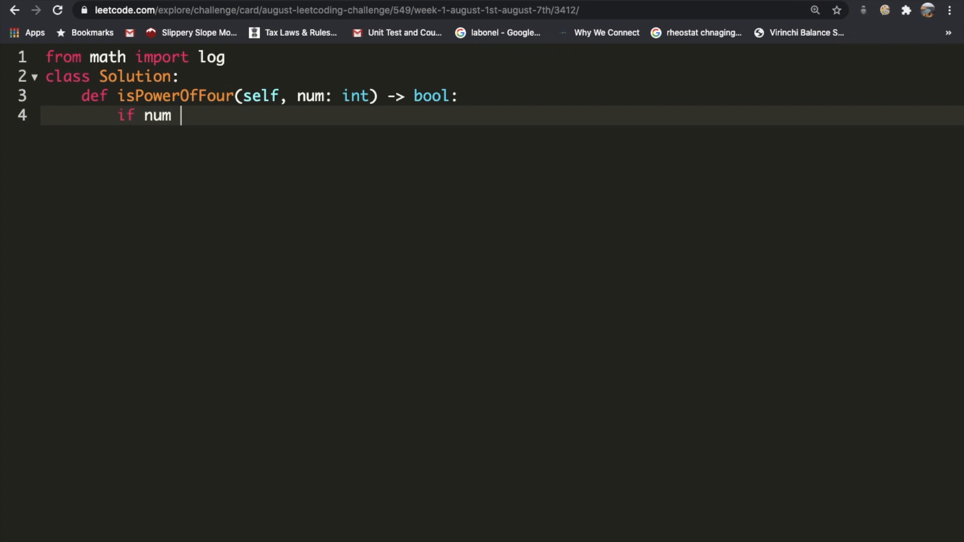
{"action": "type", "text": "<="}
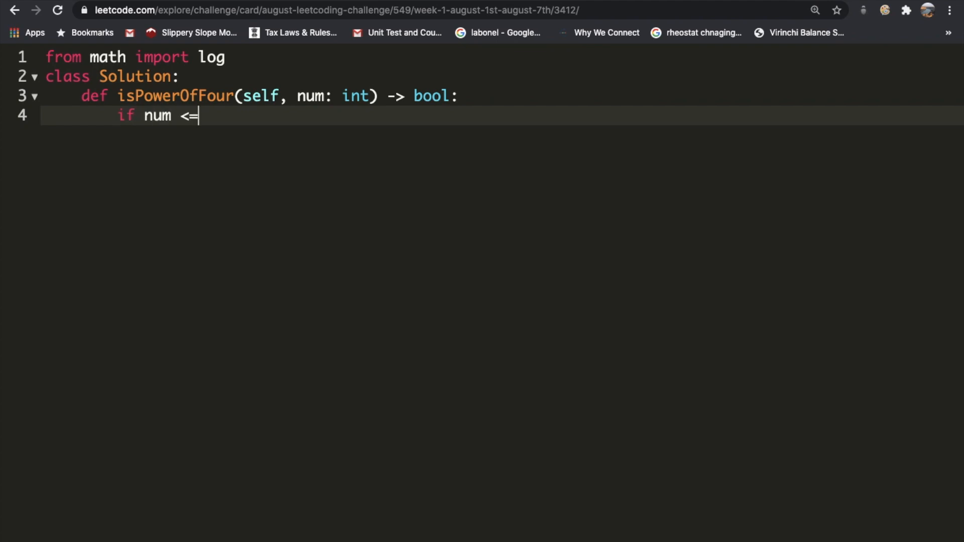
{"action": "type", "text": "0"}
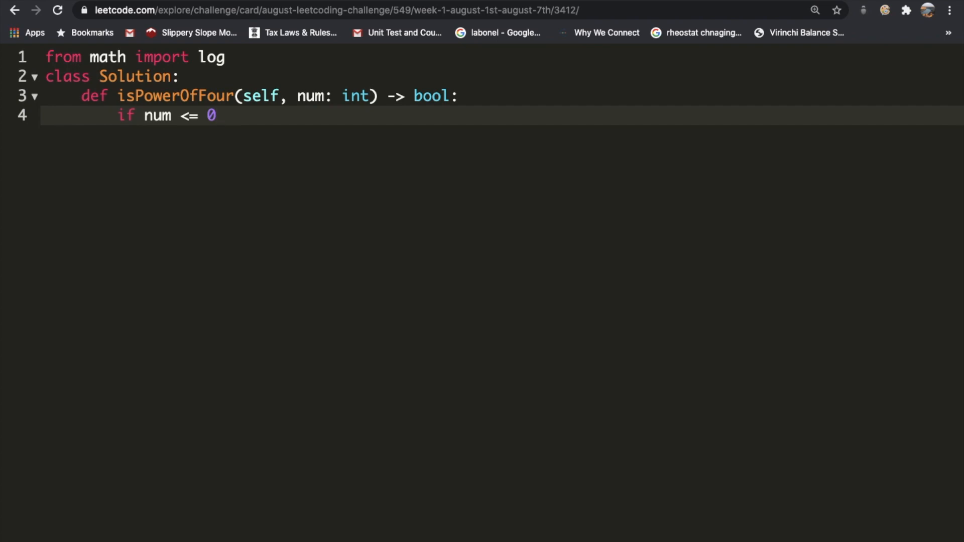
{"action": "type", "text": ":"}
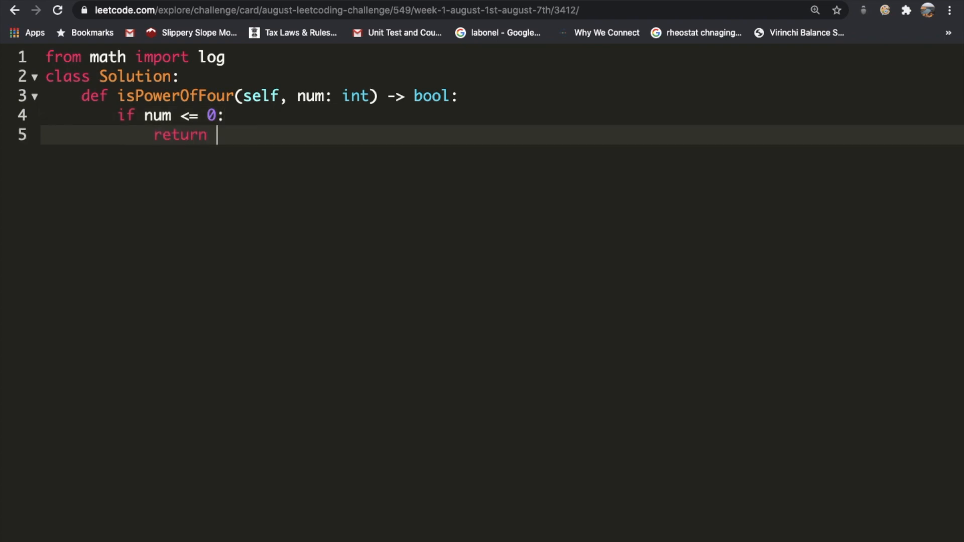
{"action": "type", "text": "False"}
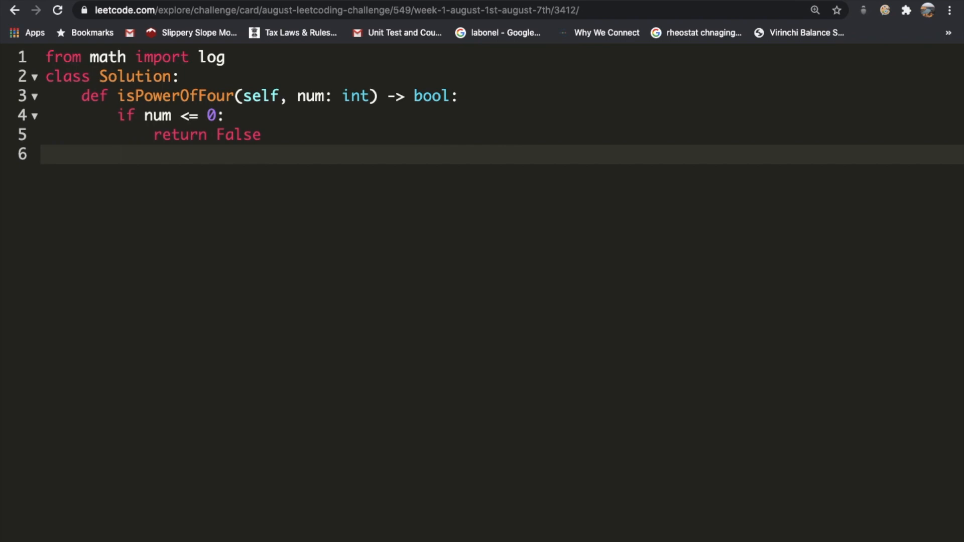
Write 'res = log(num) / log(4)' below the guard clause
{"action": "type", "text": "res ="}
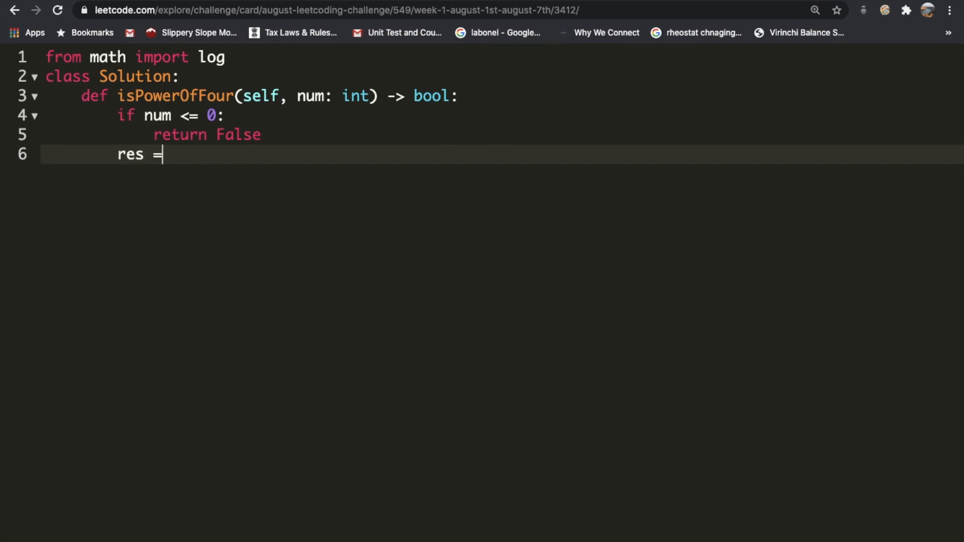
{"action": "type", "text": "l"}
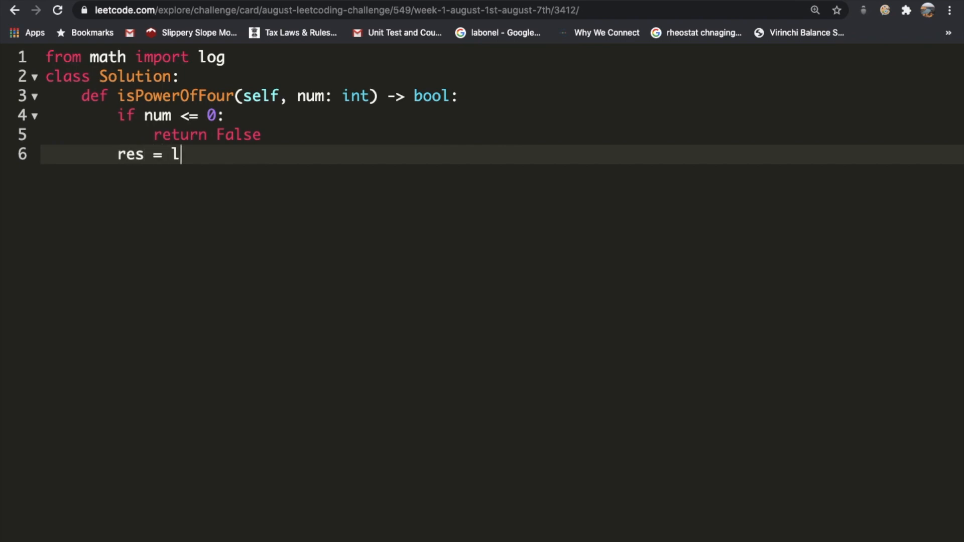
{"action": "type", "text": "og("}
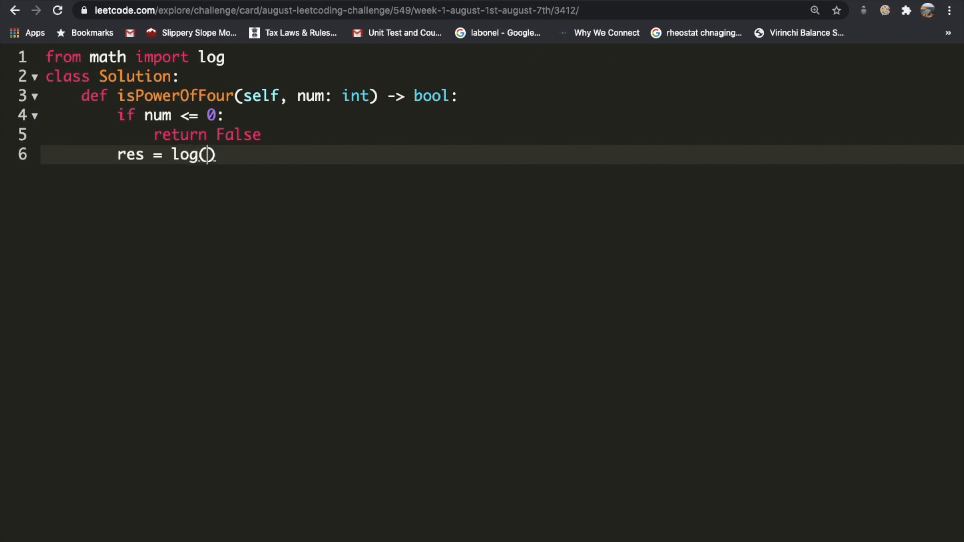
{"action": "type", "text": "num) /"}
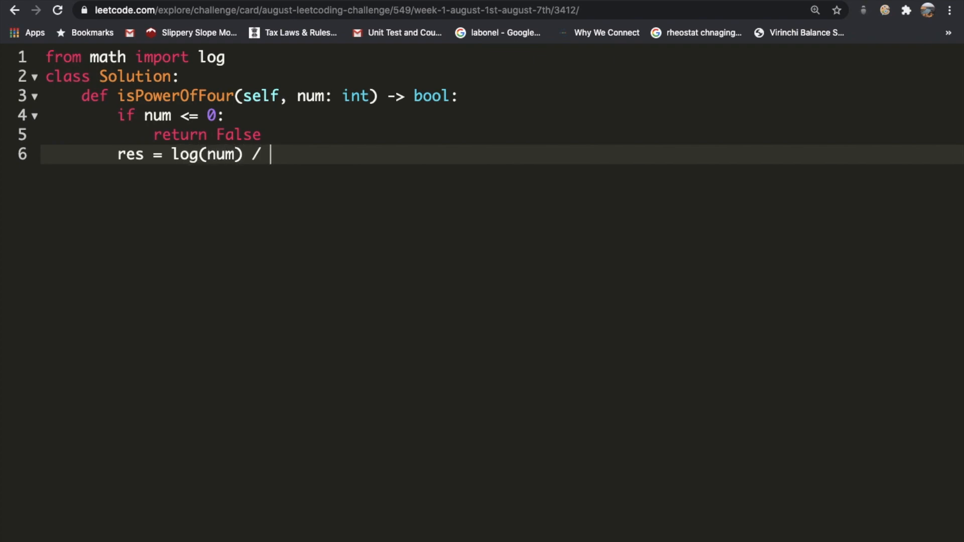
{"action": "type", "text": "log"}
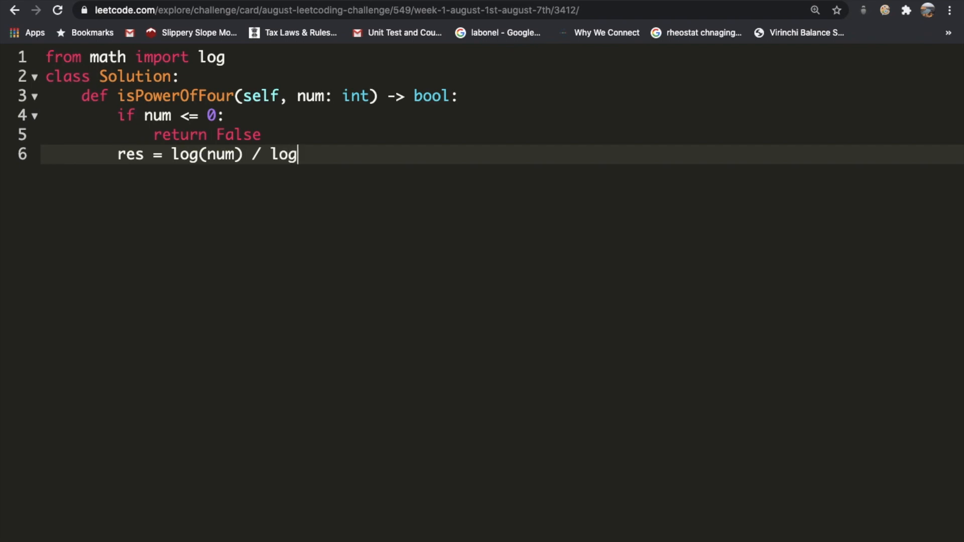
{"action": "type", "text": "(4)"}
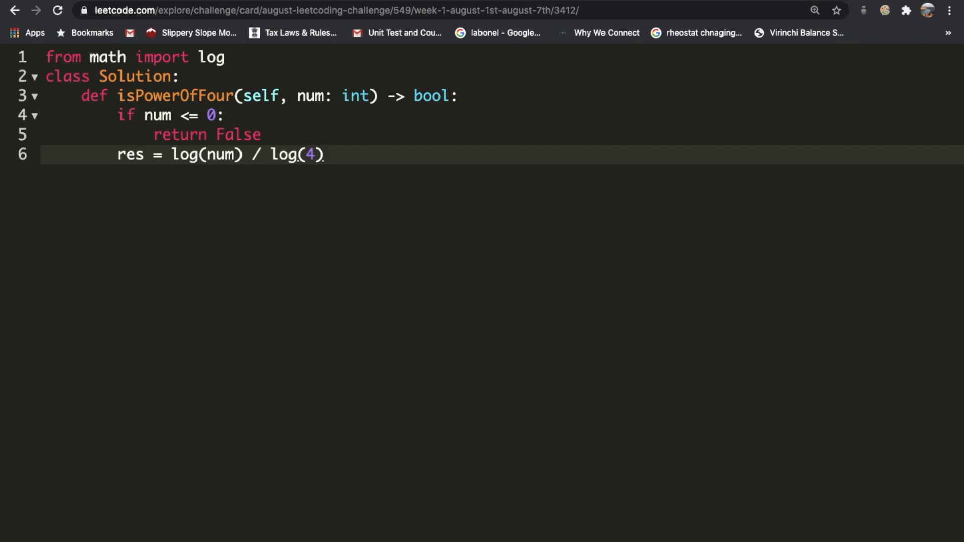
{"action": "key", "text": "Enter"}
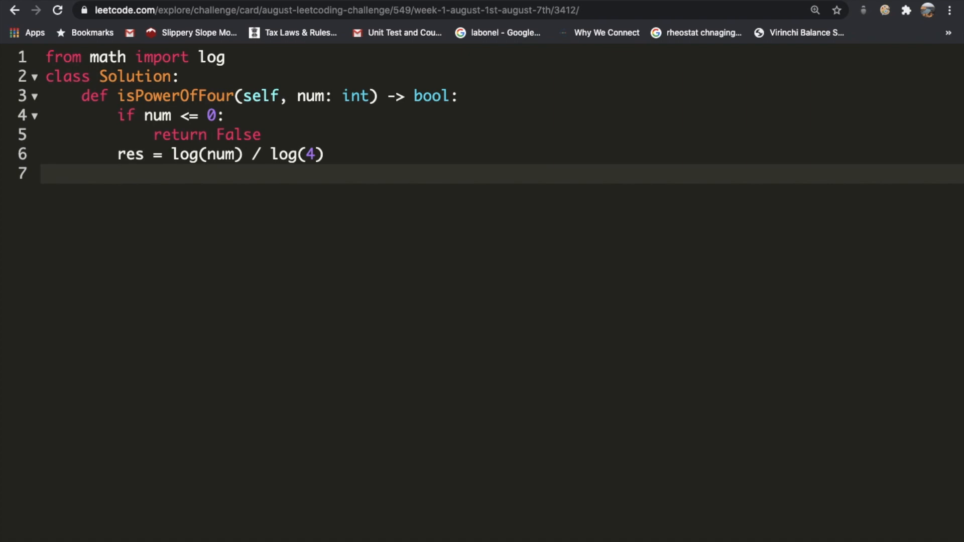
Add the line 'return res.is_int()' after the res assignment
{"action": "type", "text": "ret"}
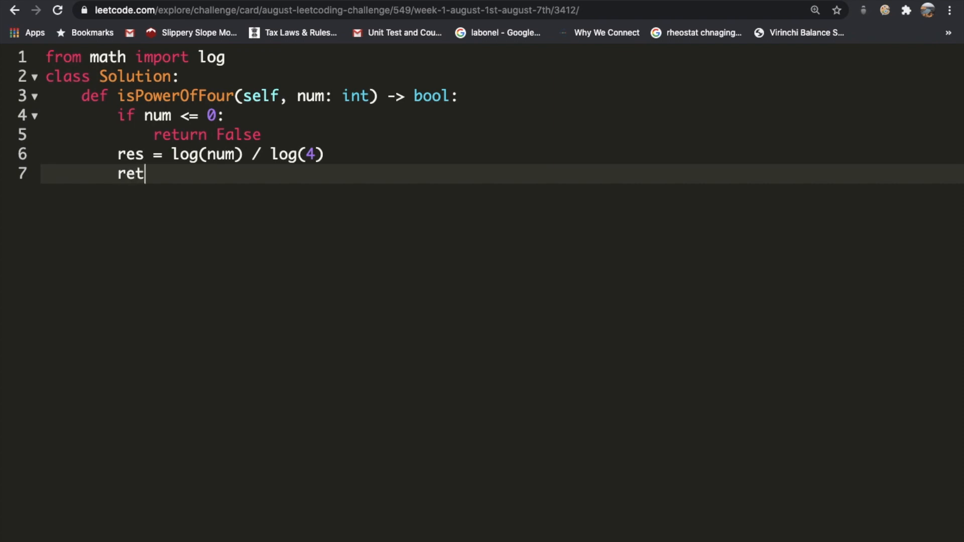
{"action": "type", "text": "urn r"}
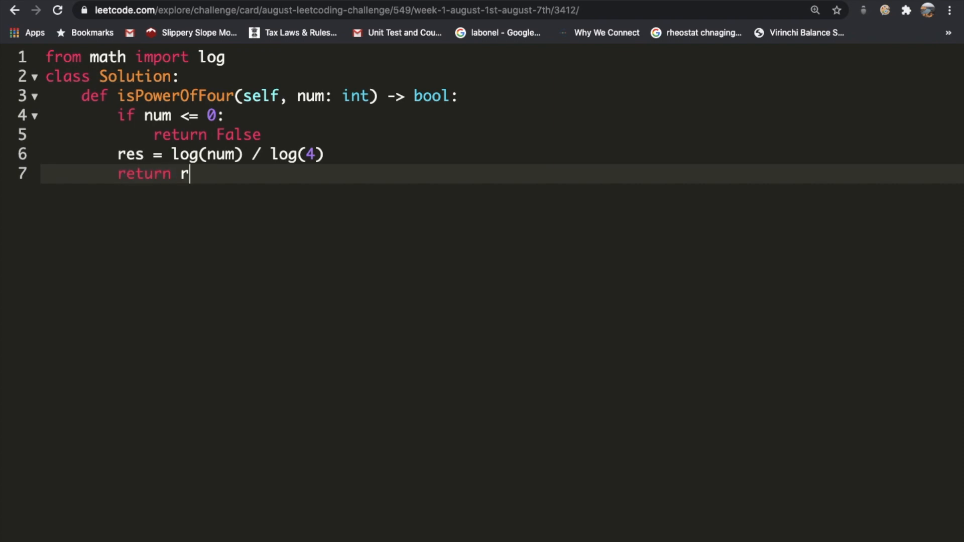
{"action": "type", "text": "es.i"}
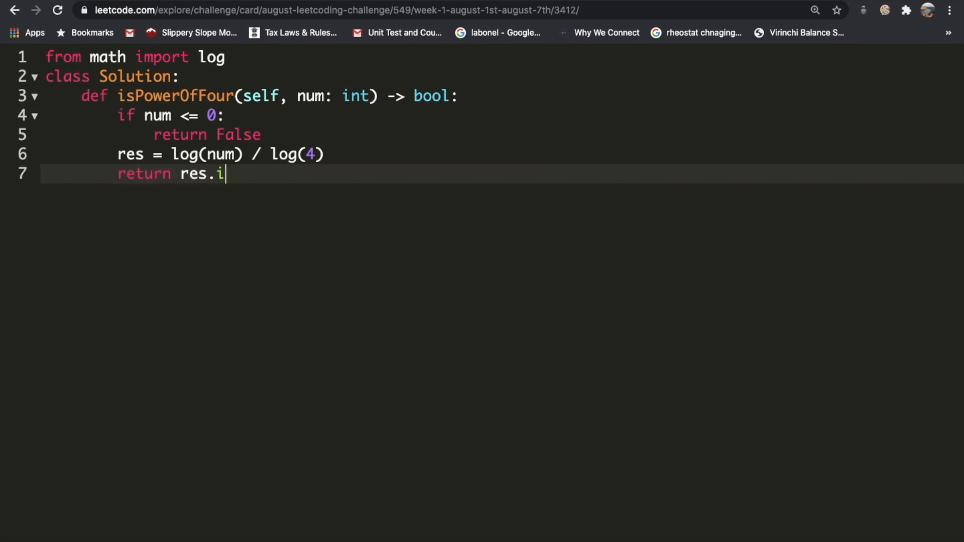
{"action": "type", "text": "s_int"}
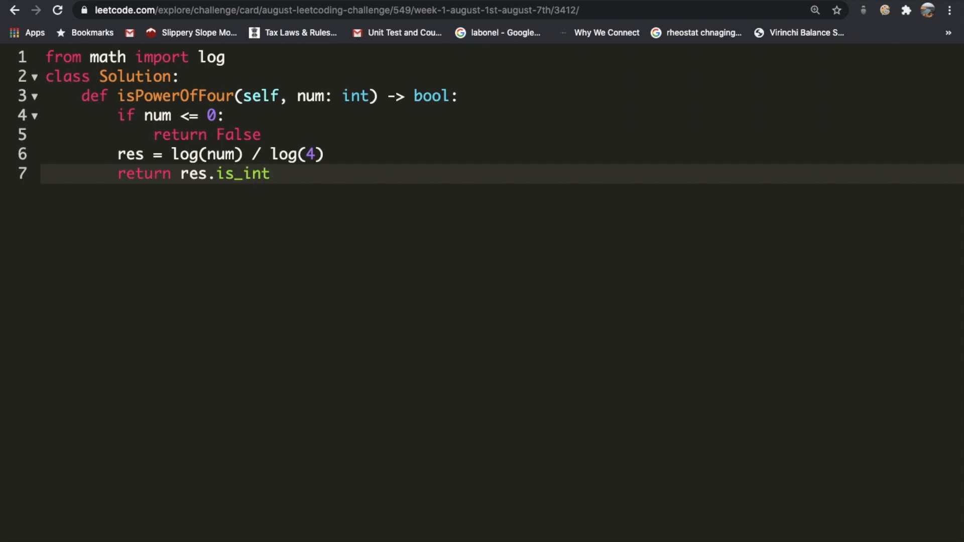
{"action": "type", "text": "()"}
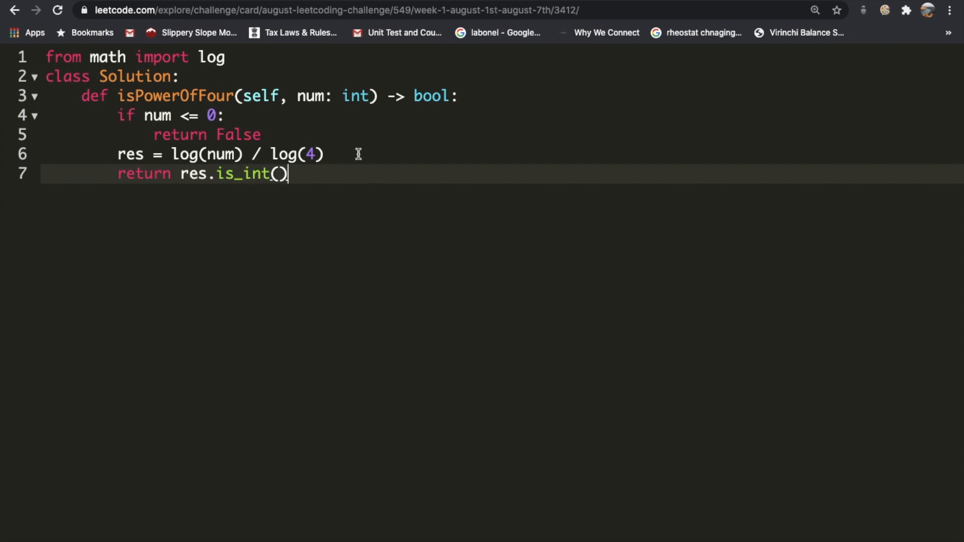
{"action": "key", "text": "Enter"}
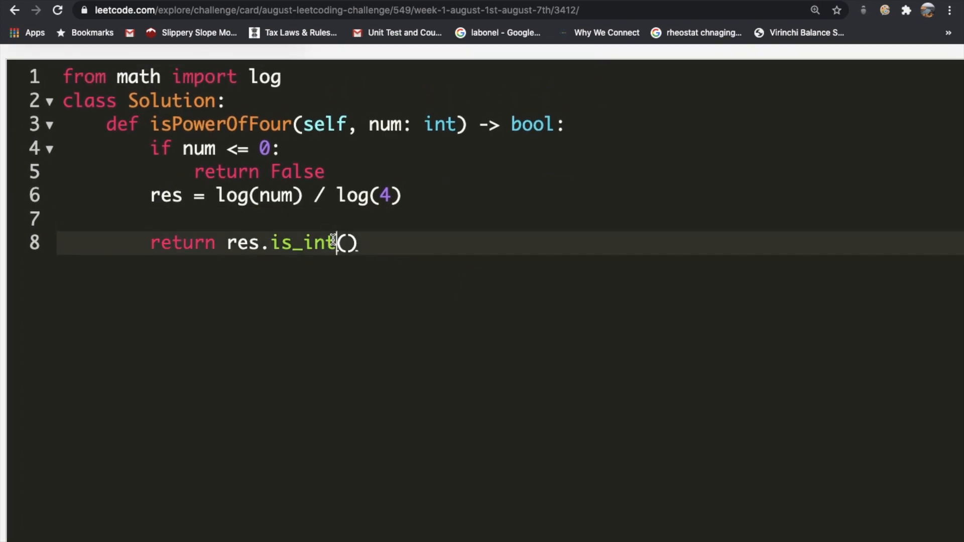
Fix the return to res.is_integer() and resubmit the solution
{"action": "type", "text": "eger"}
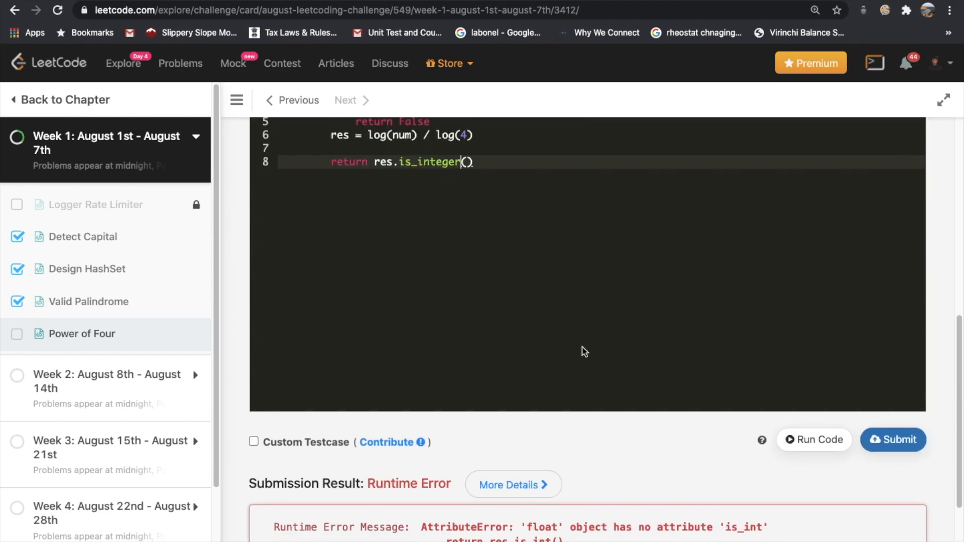
{"action": "left_click", "coordinate": [893, 440]}
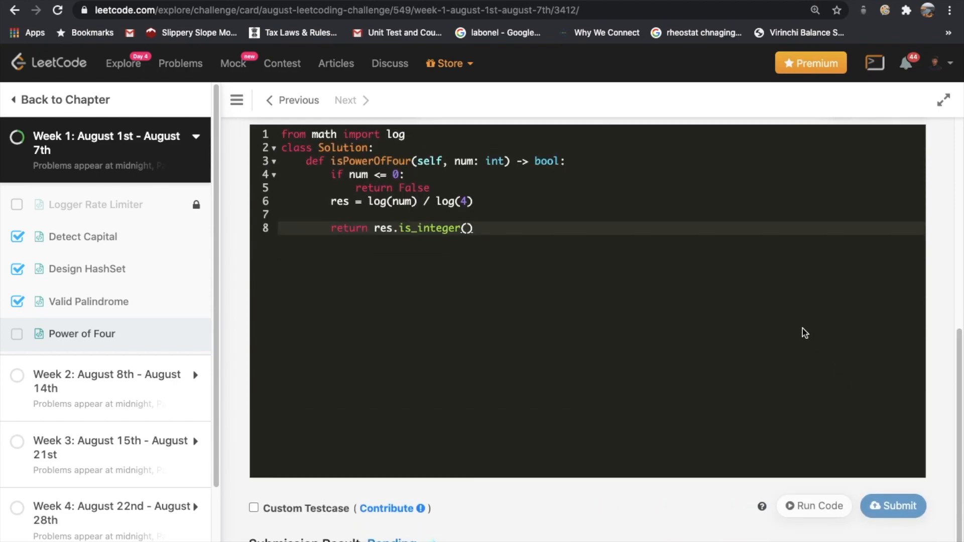
{"action": "left_click", "coordinate": [894, 507]}
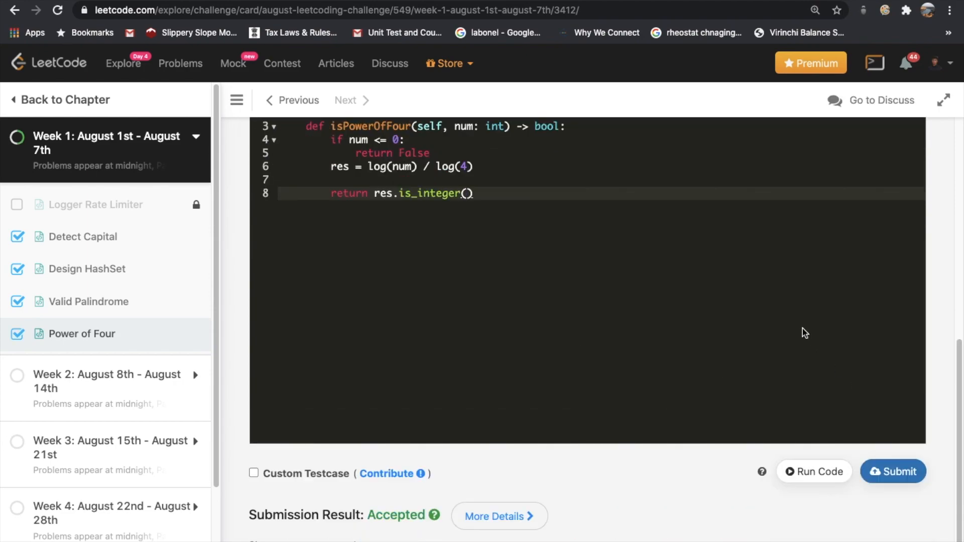